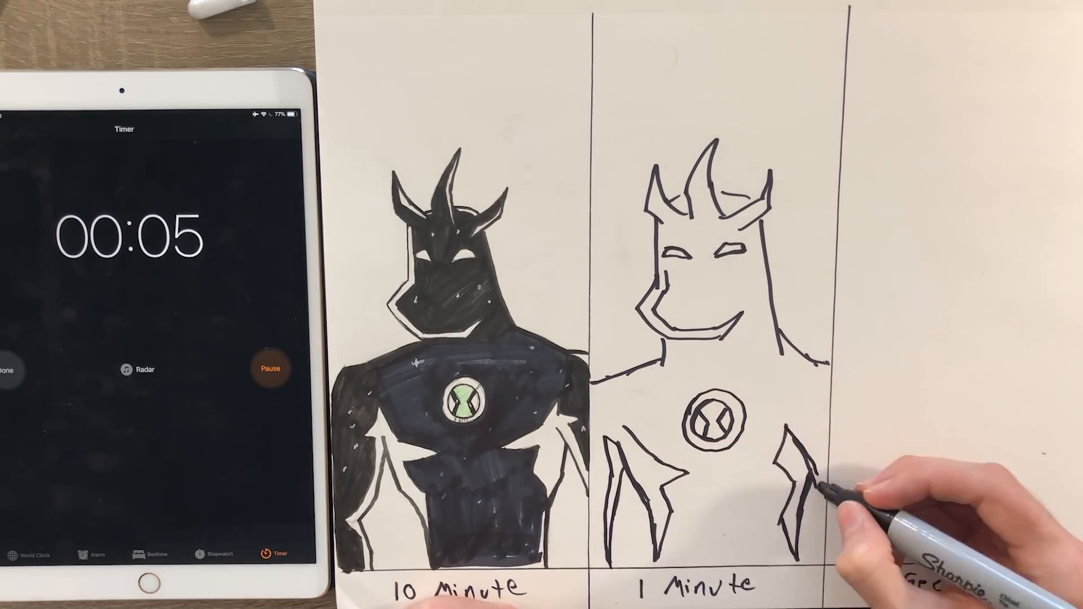
Finish the one-minute alien outline and add the 10-second label under the third panel
click(269, 367)
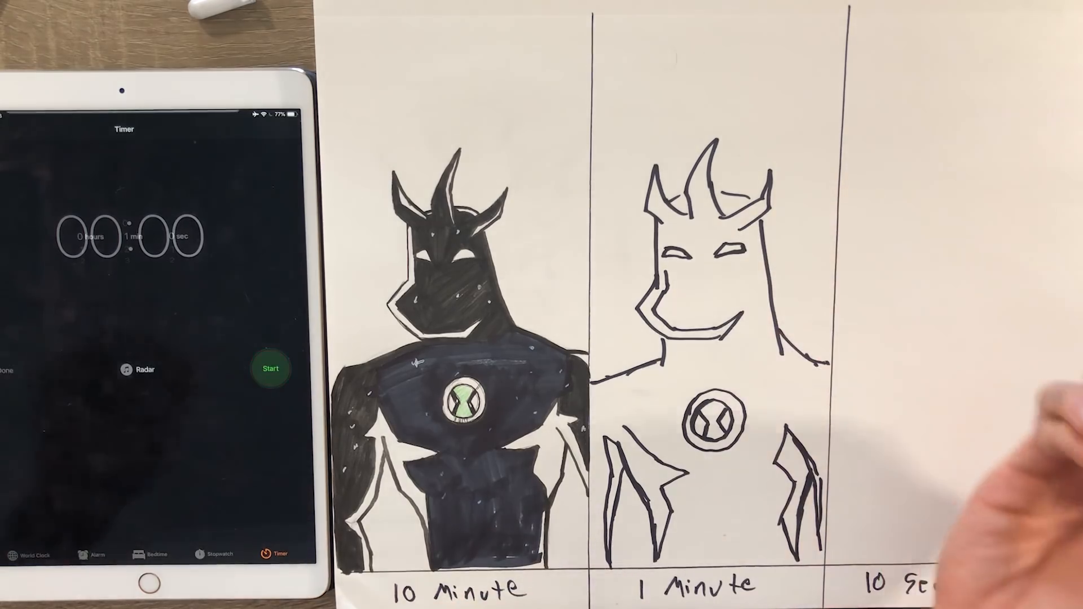